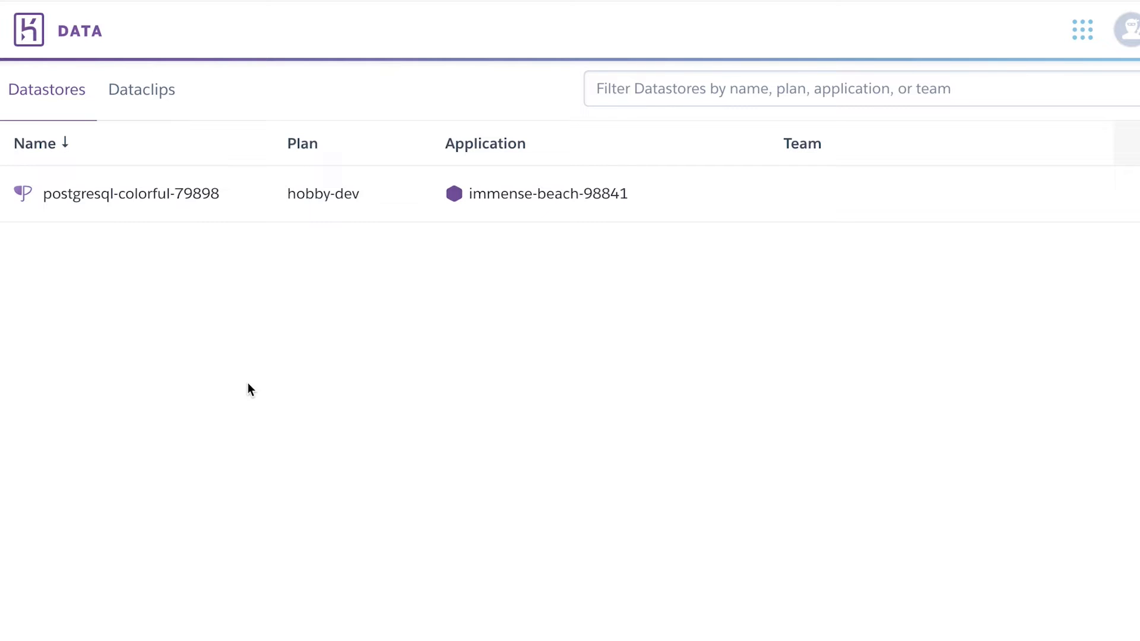
mouse_move(265, 362)
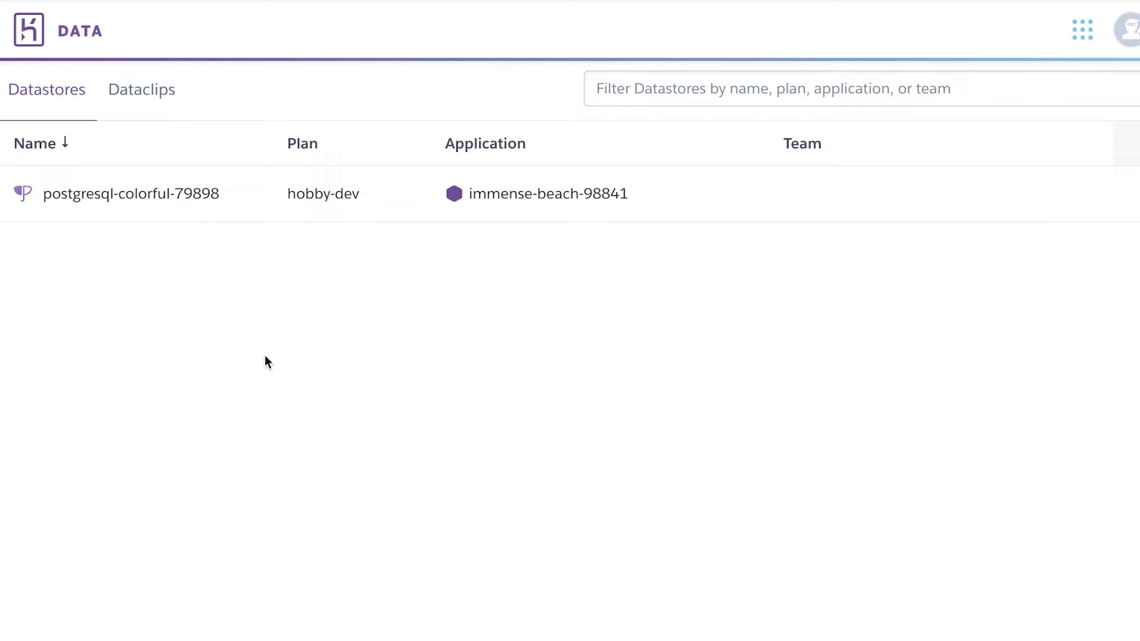
mouse_move(264, 282)
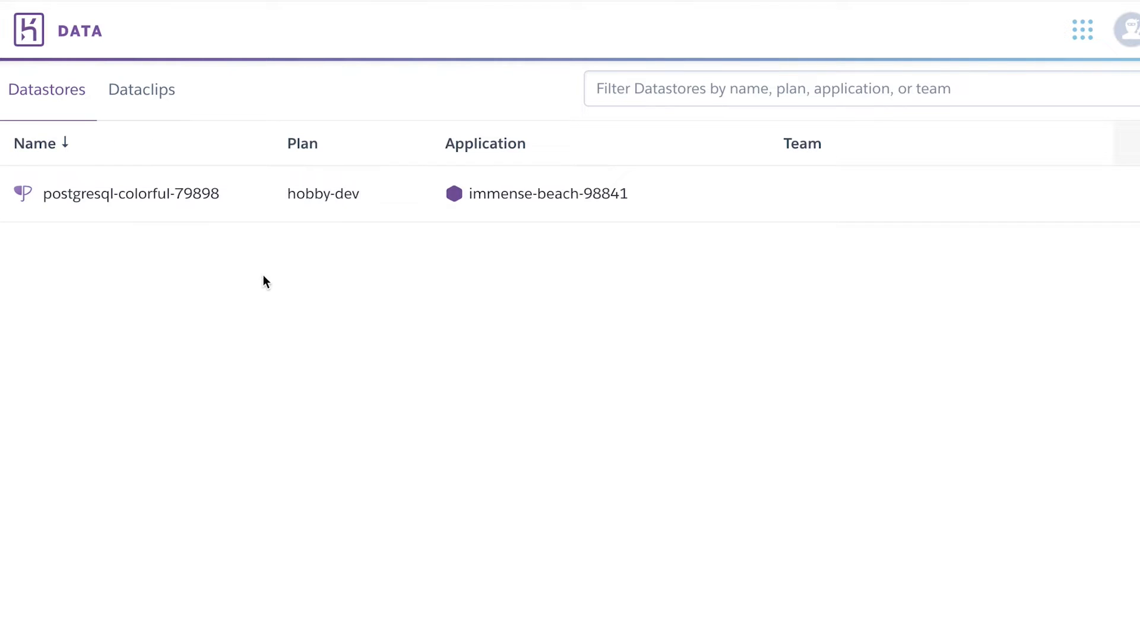
mouse_move(527, 214)
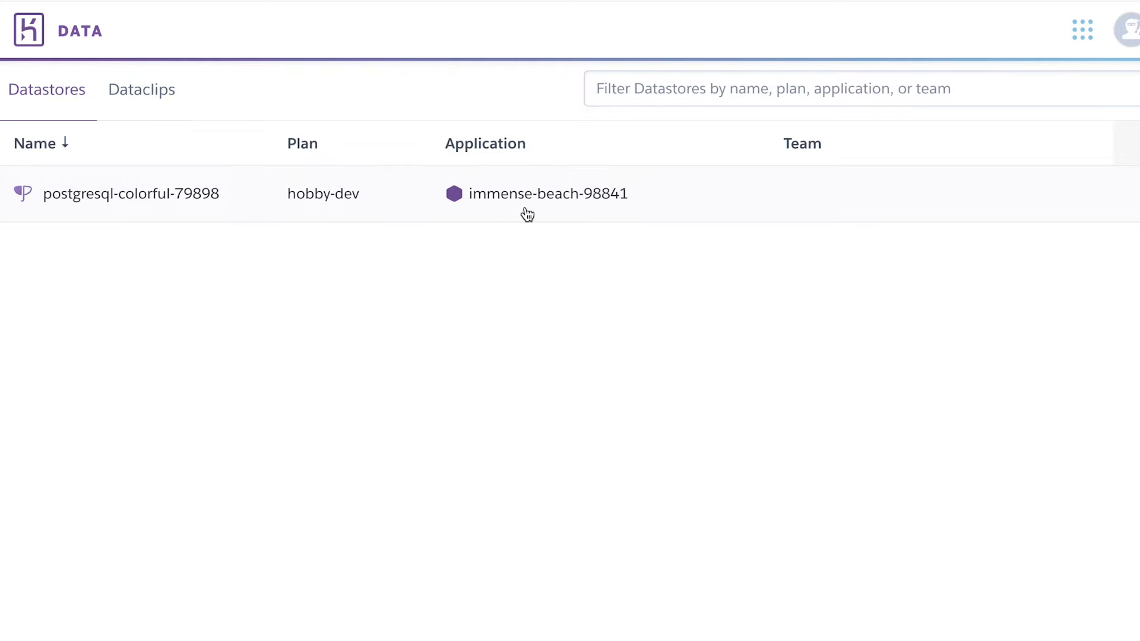
mouse_move(592, 200)
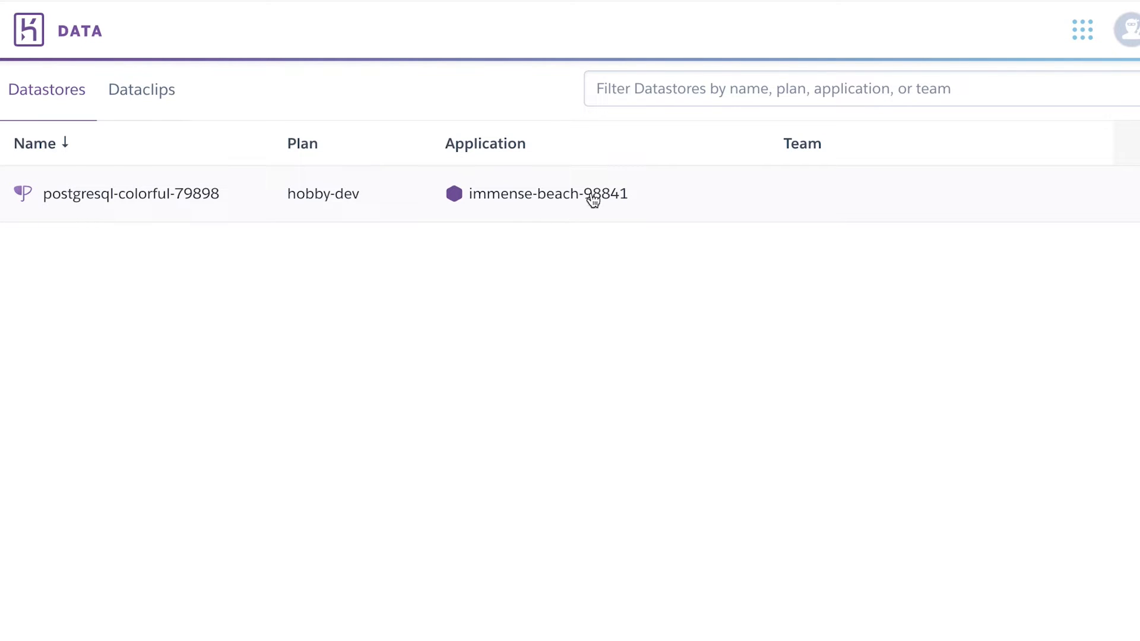
Step: Open the postgresql-colorful-79898 datastore overview showing 622 rows, 2 tables and 8.9 MB
left_click(131, 193)
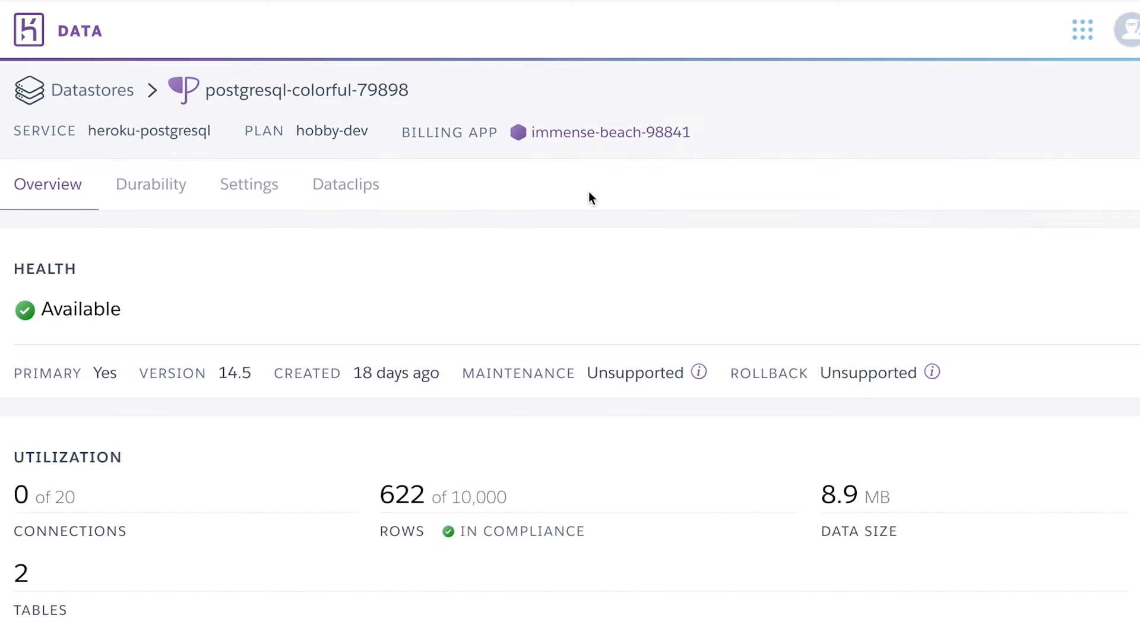
mouse_move(485, 467)
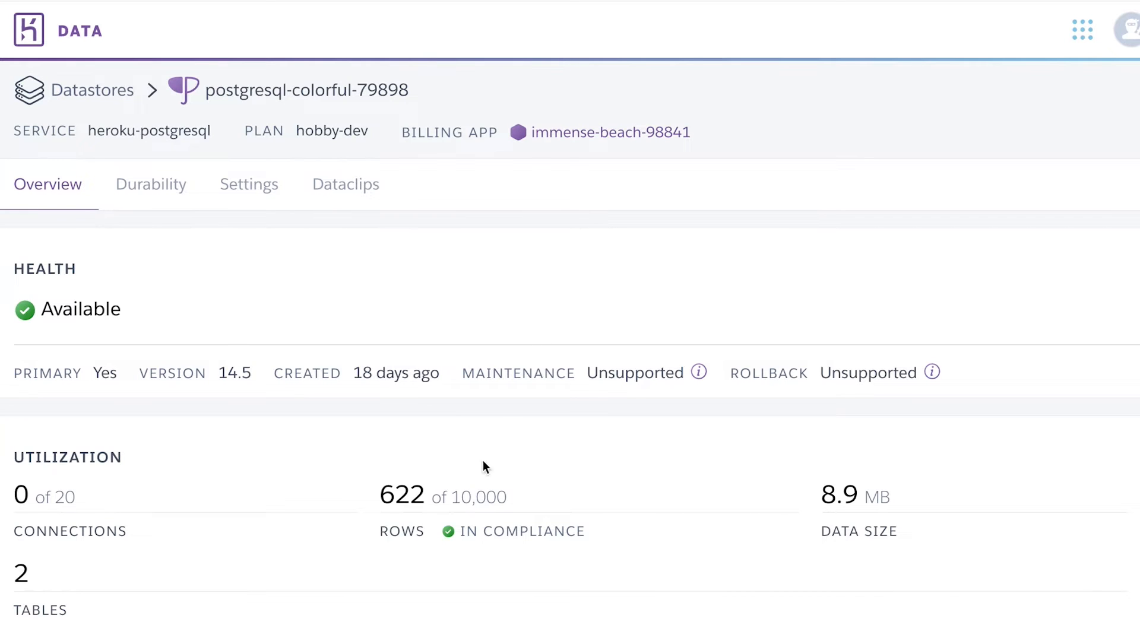
mouse_move(159, 561)
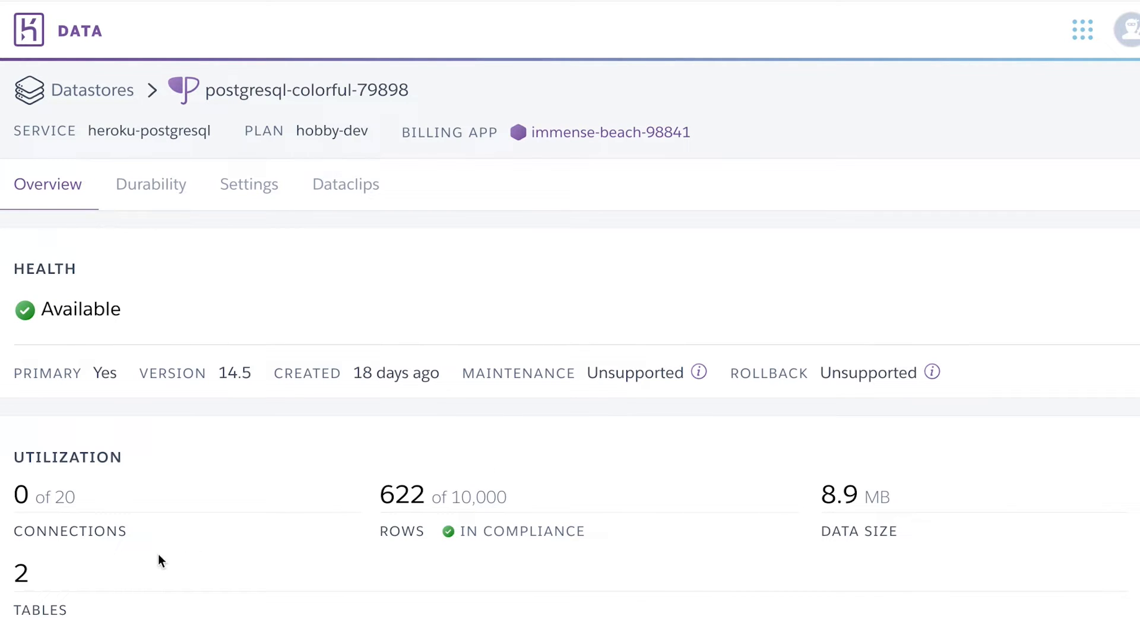
double_click(20, 574)
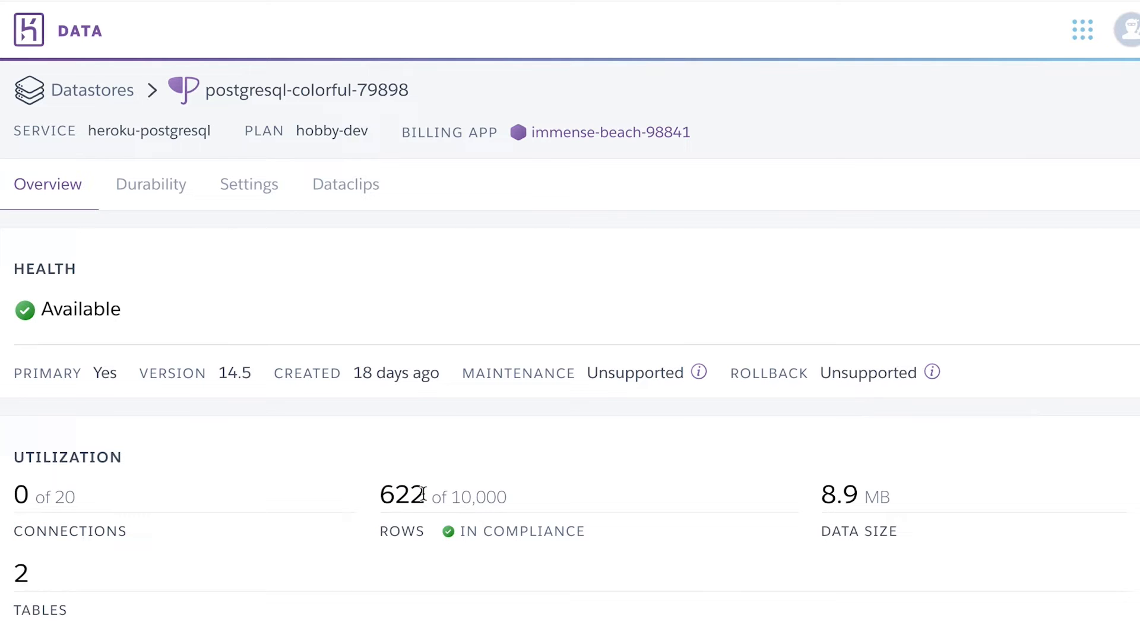
mouse_move(249, 184)
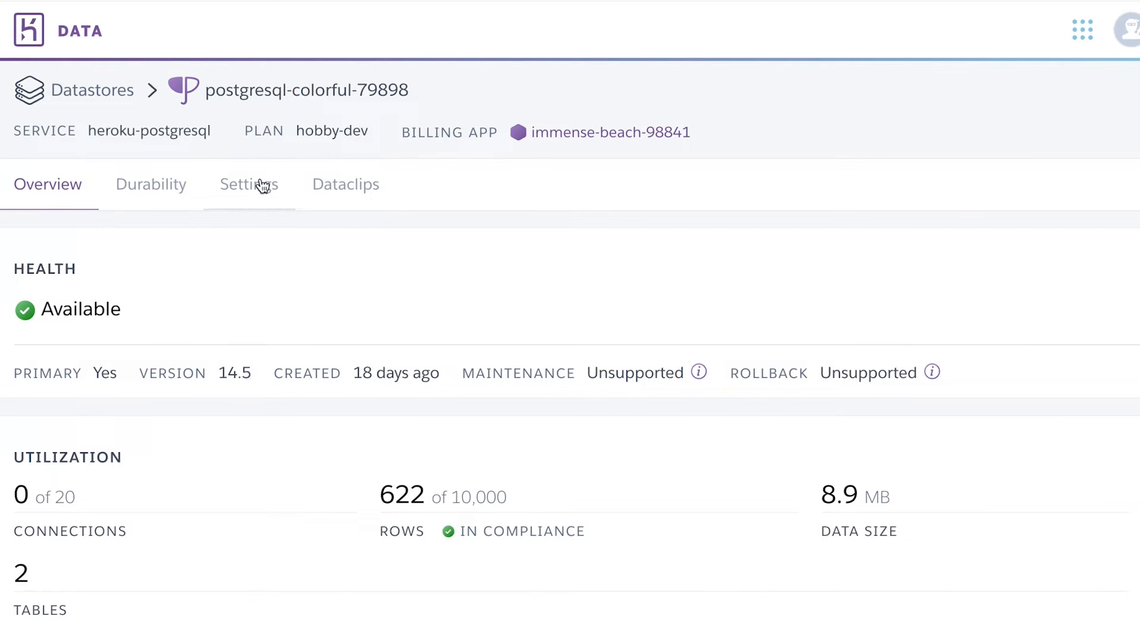
Step: Reveal postgresql-colorful-79898's credentials from Settings, including host, port, URI and CLI command
left_click(249, 184)
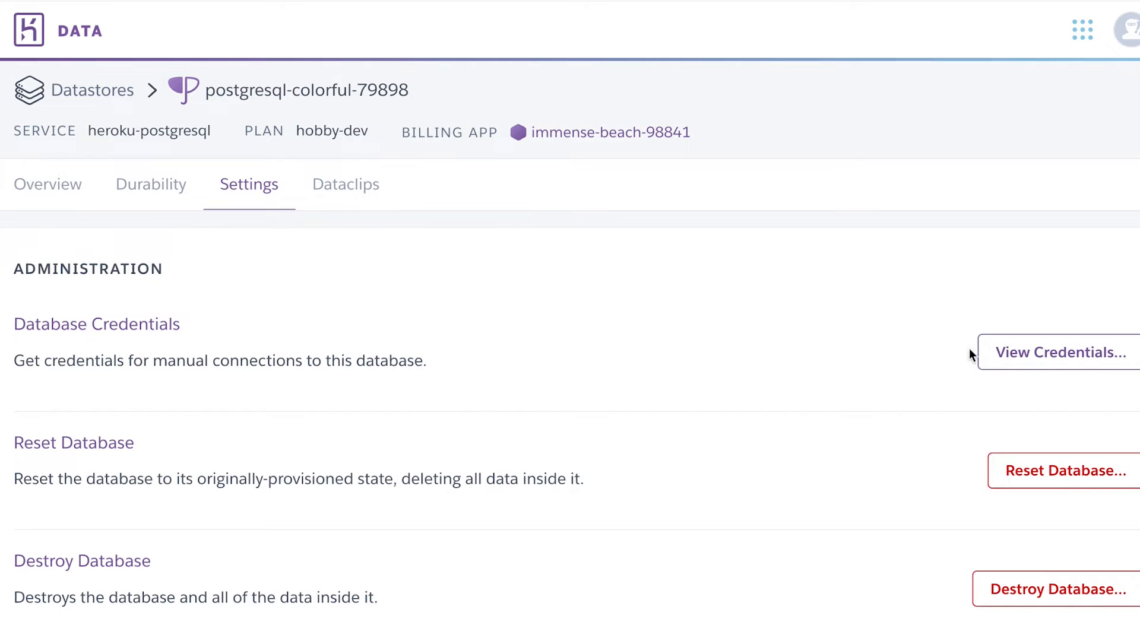
left_click(1062, 353)
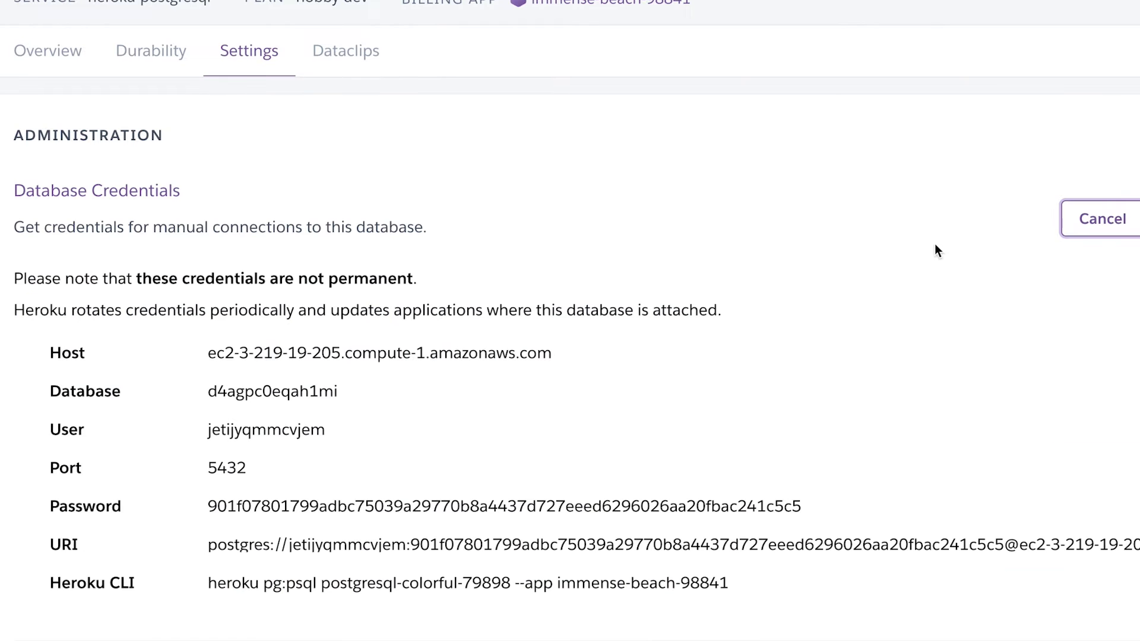
mouse_move(208, 582)
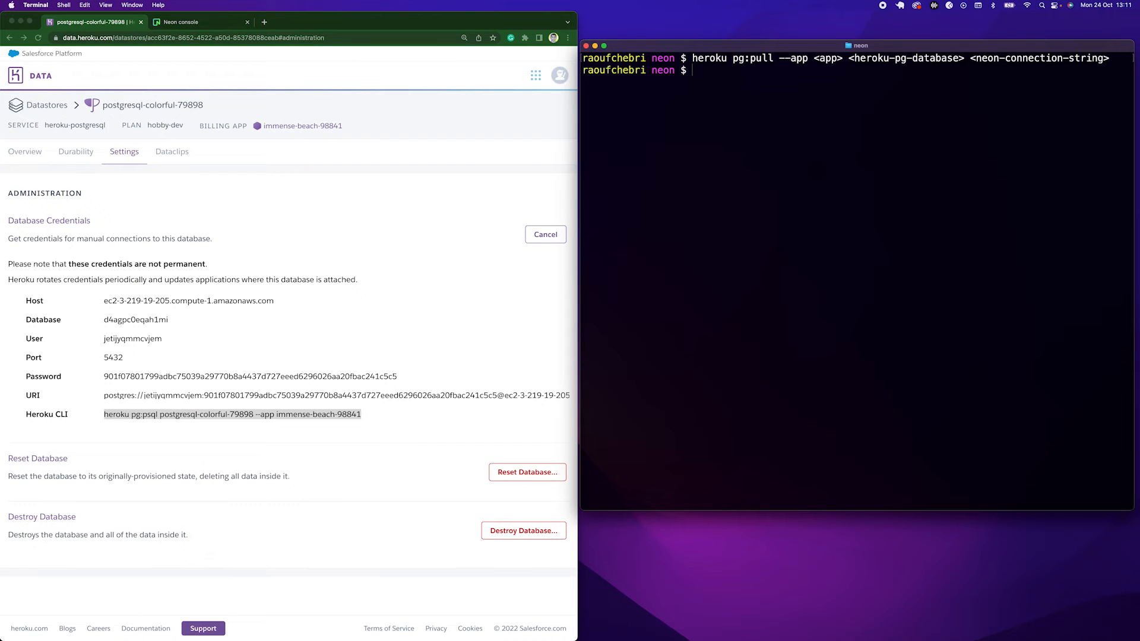
Step: Run heroku pg:psql on postgresql-colorful-79898, list tables with \dt, then quit with \q
type("heroku pg:psql postgresql-colorful-79898 --app immense-beach-98841")
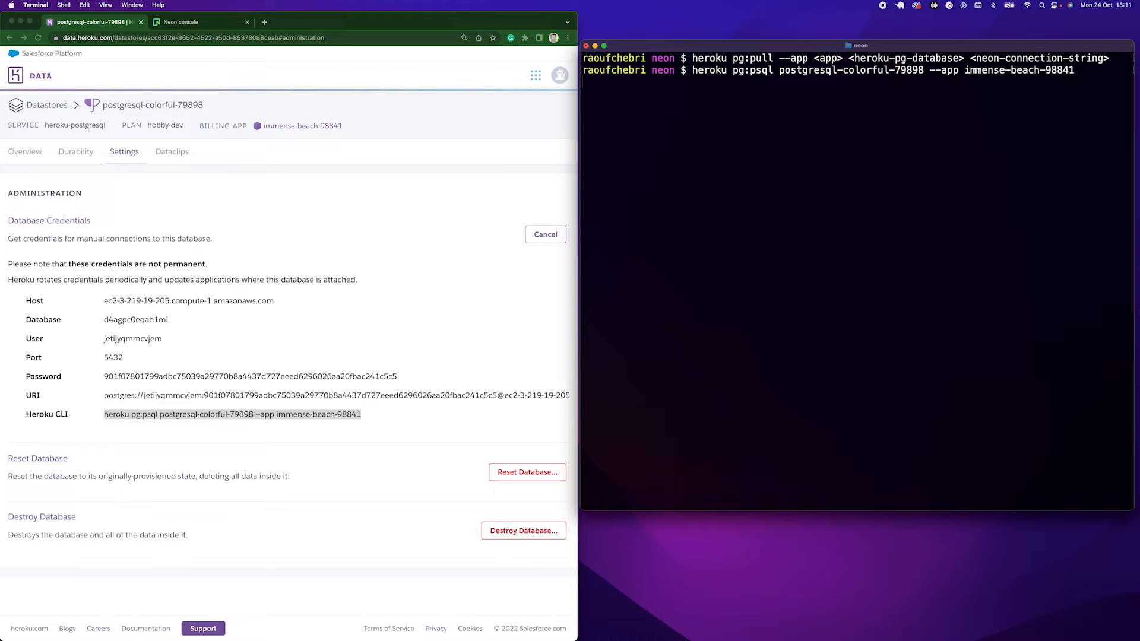
mouse_move(943, 231)
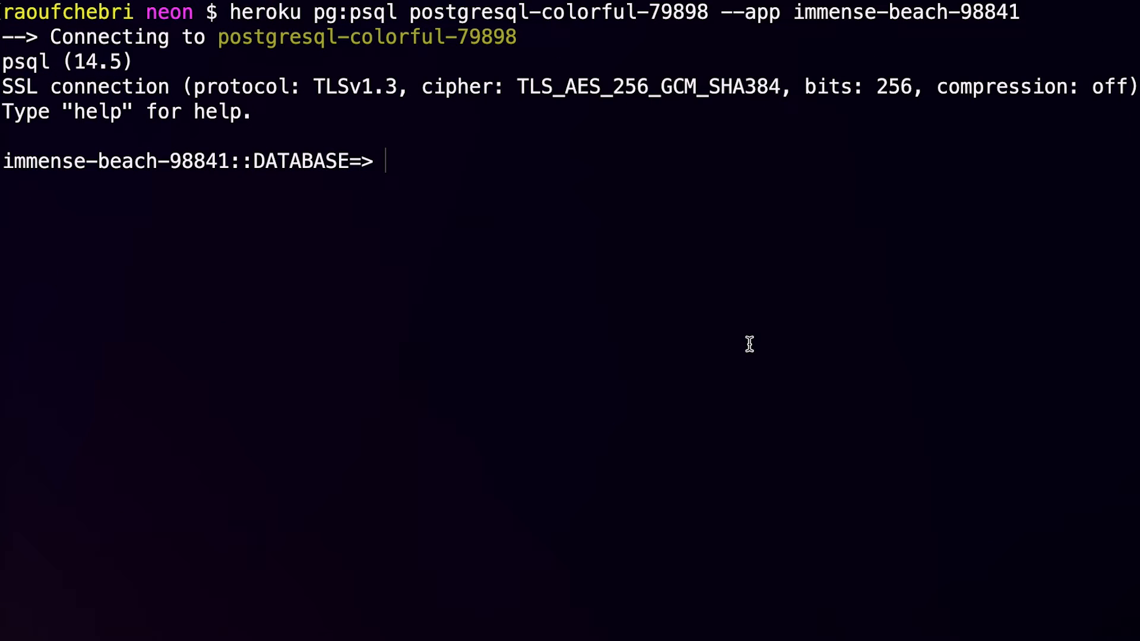
type("\\dt")
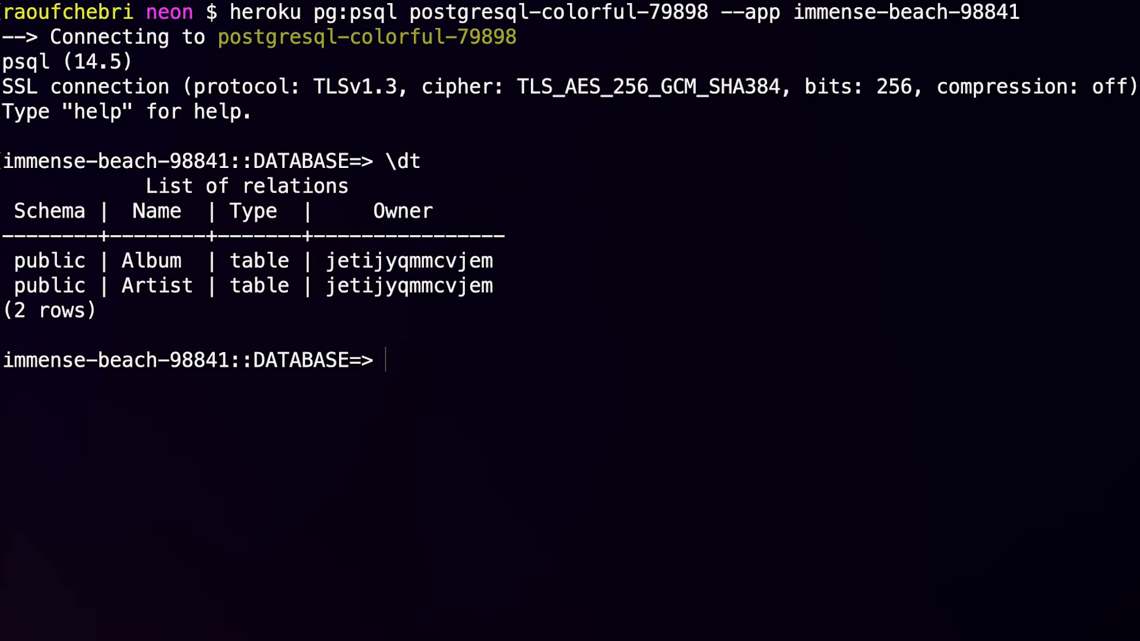
type("\\q")
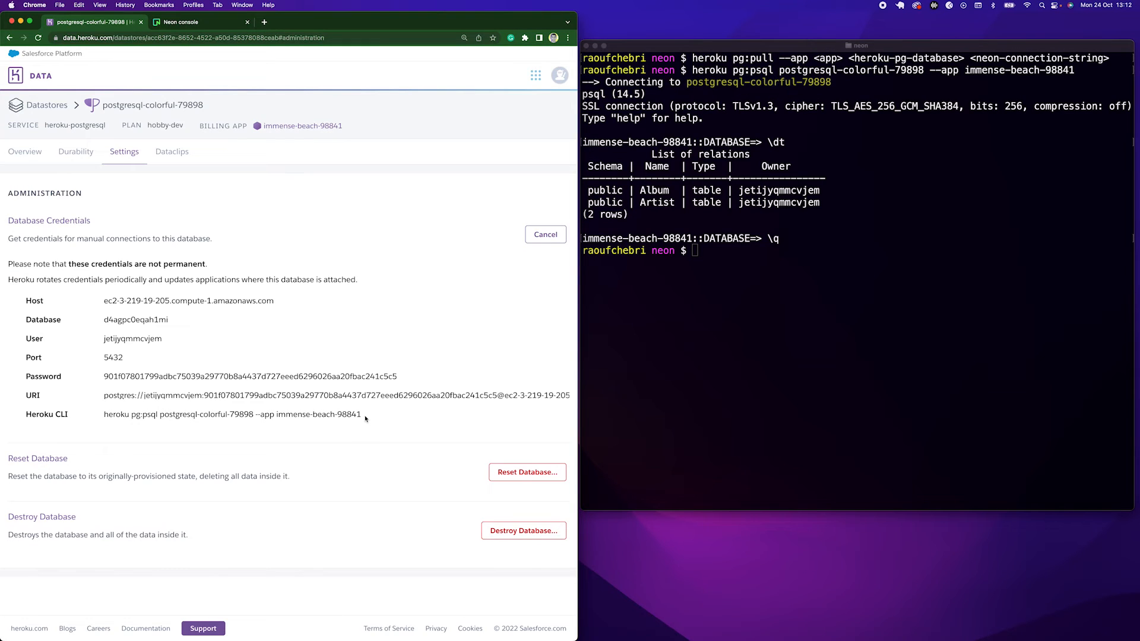
Step: Type 'heroku pg:pull --app immense-beach-98841 postgresql-colorful-79898' at the prompt without running it
left_click_drag(256, 414, 363, 415)
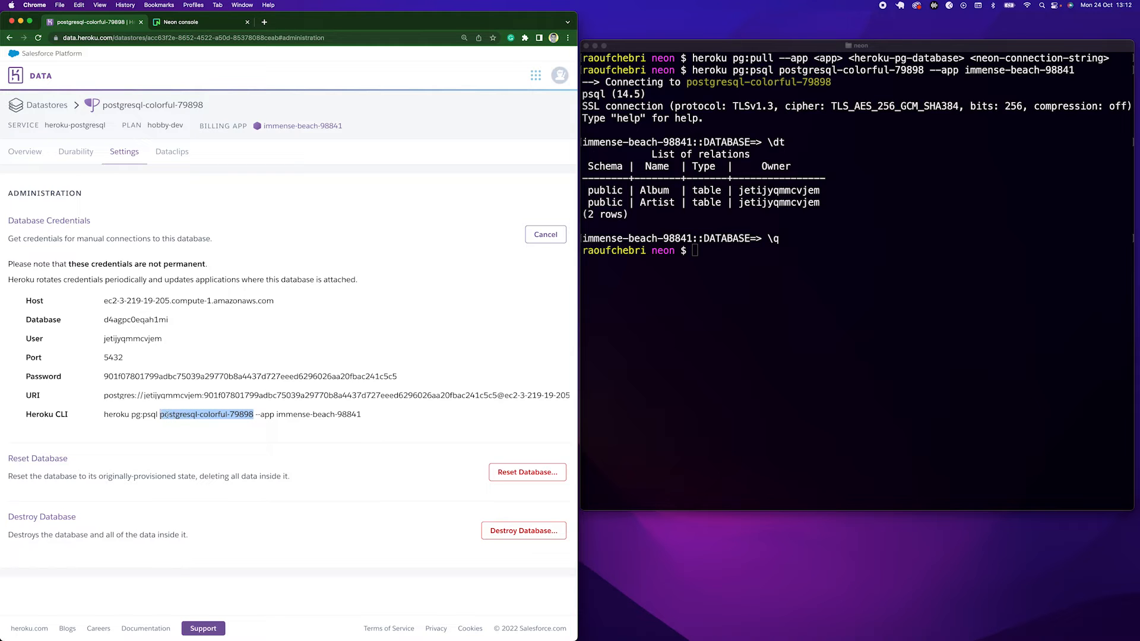
type("heroku")
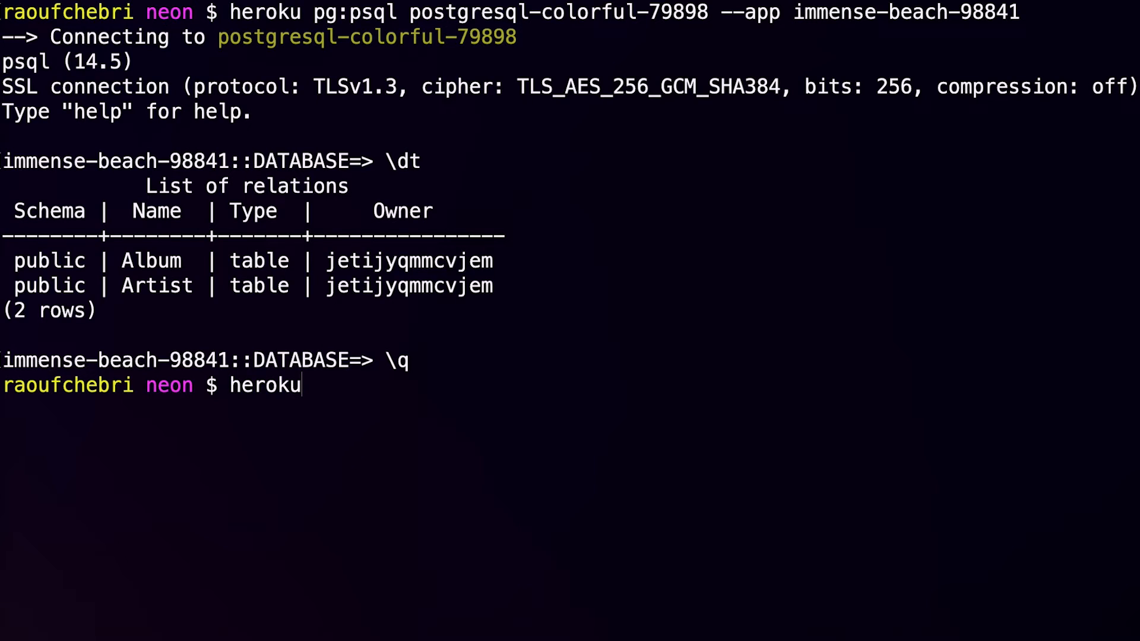
type("pg: p")
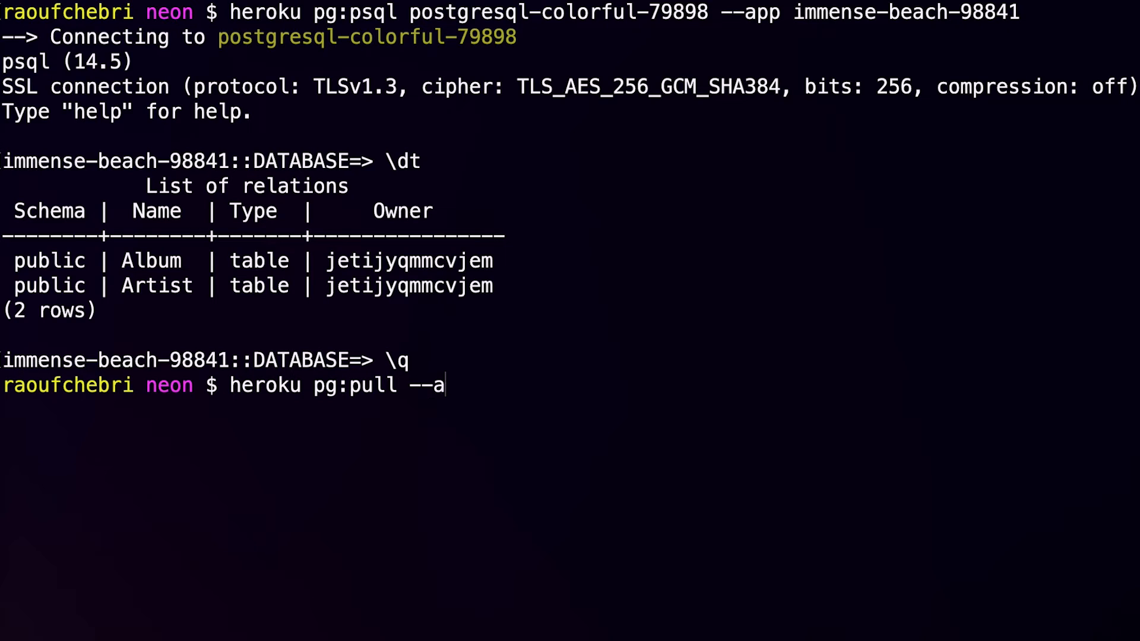
type("pp")
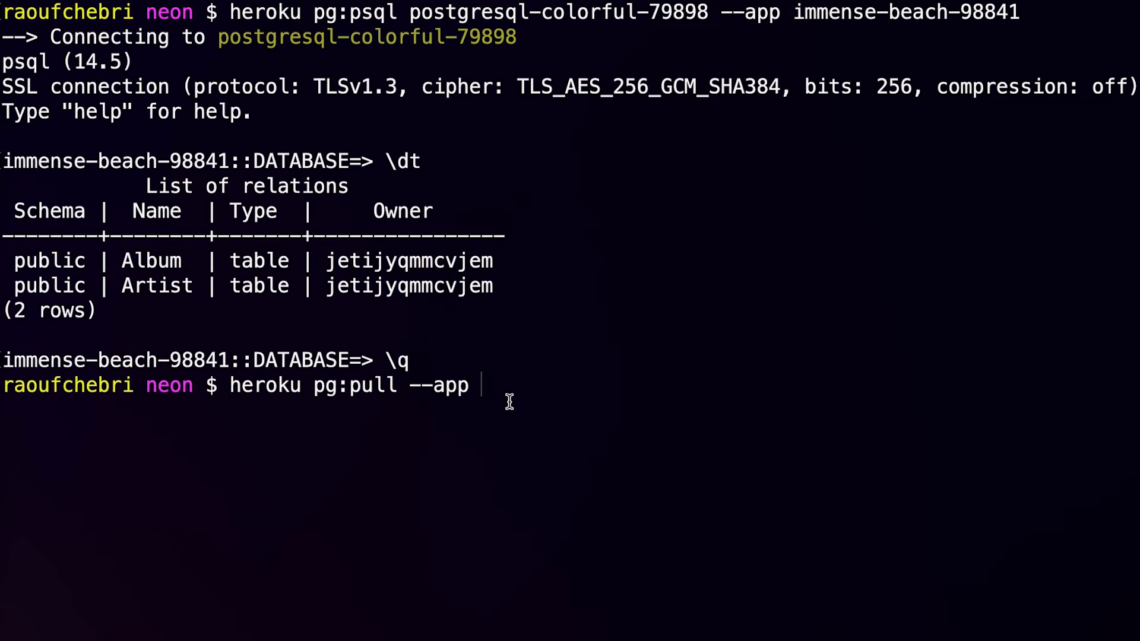
type("immense-beach-98841")
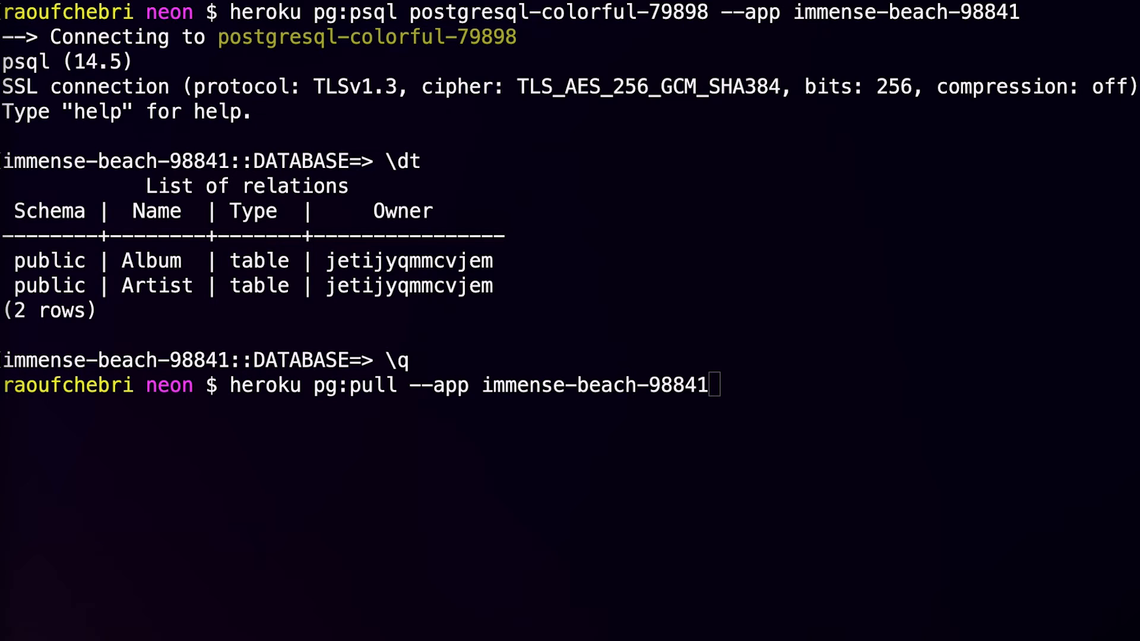
mouse_move(981, 444)
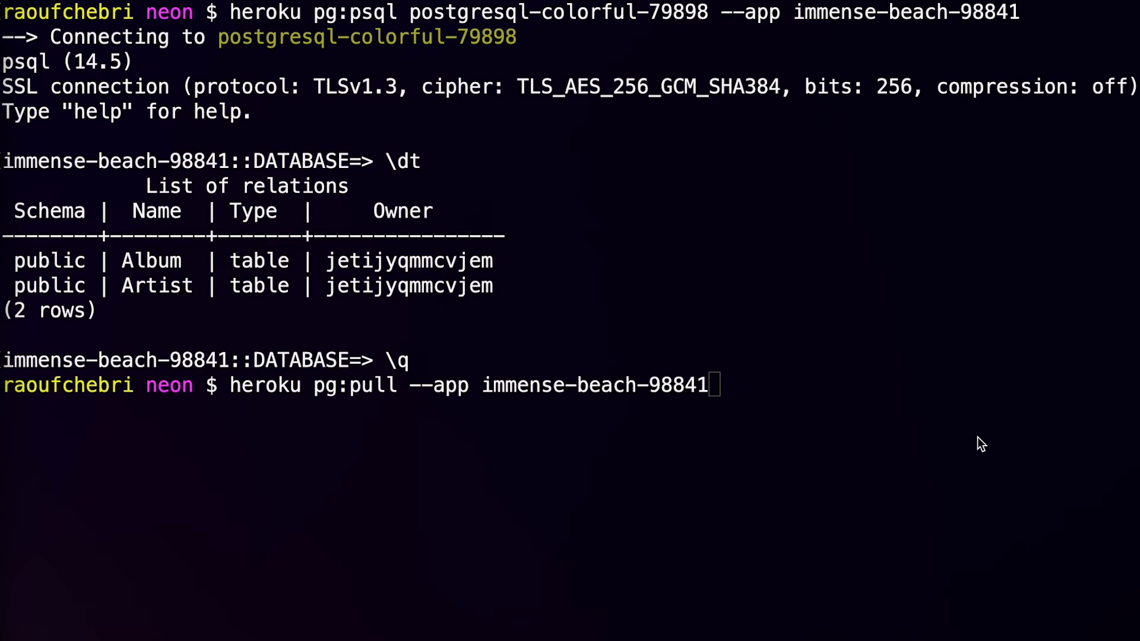
type("postgresql-colorful-79898")
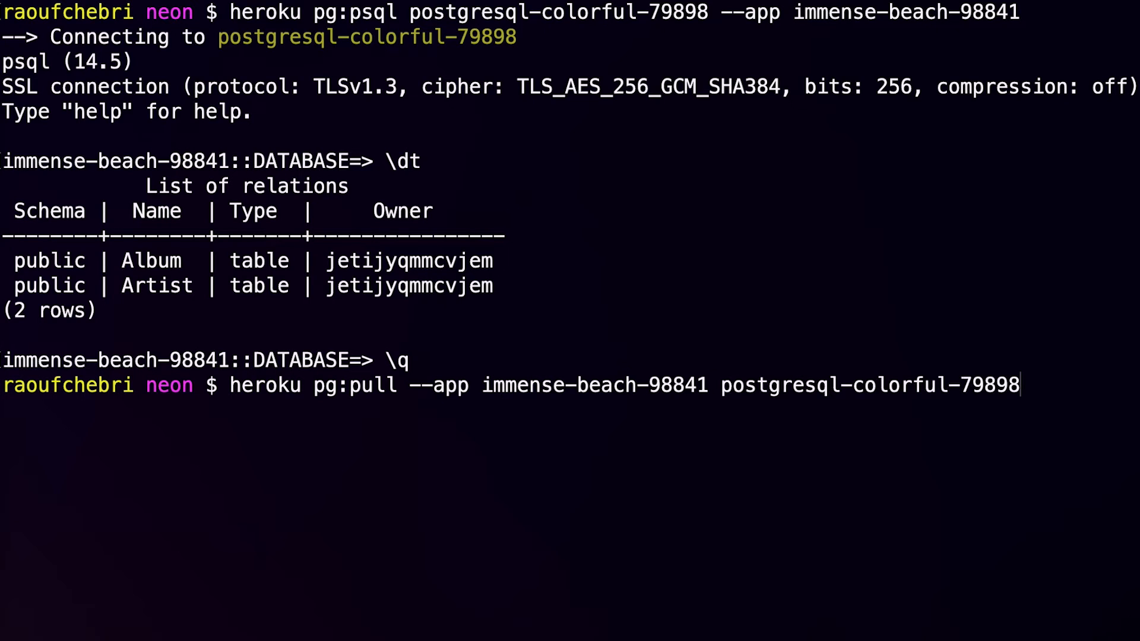
mouse_move(1078, 327)
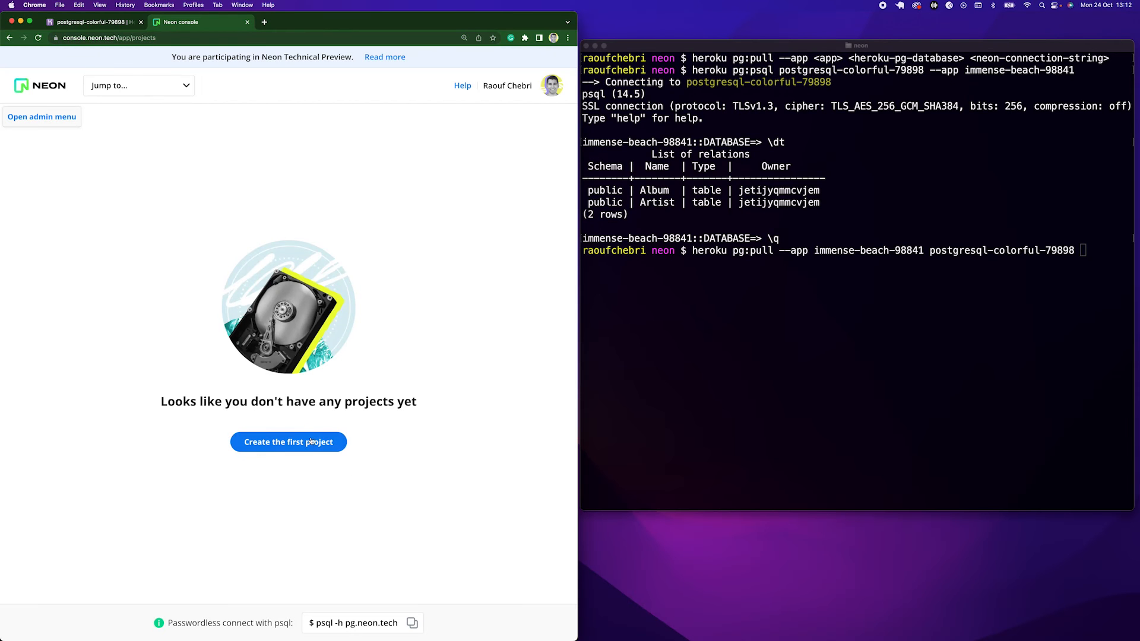
Step: Create the first Neon project named heroku_pg and bring up its generated password
left_click(288, 442)
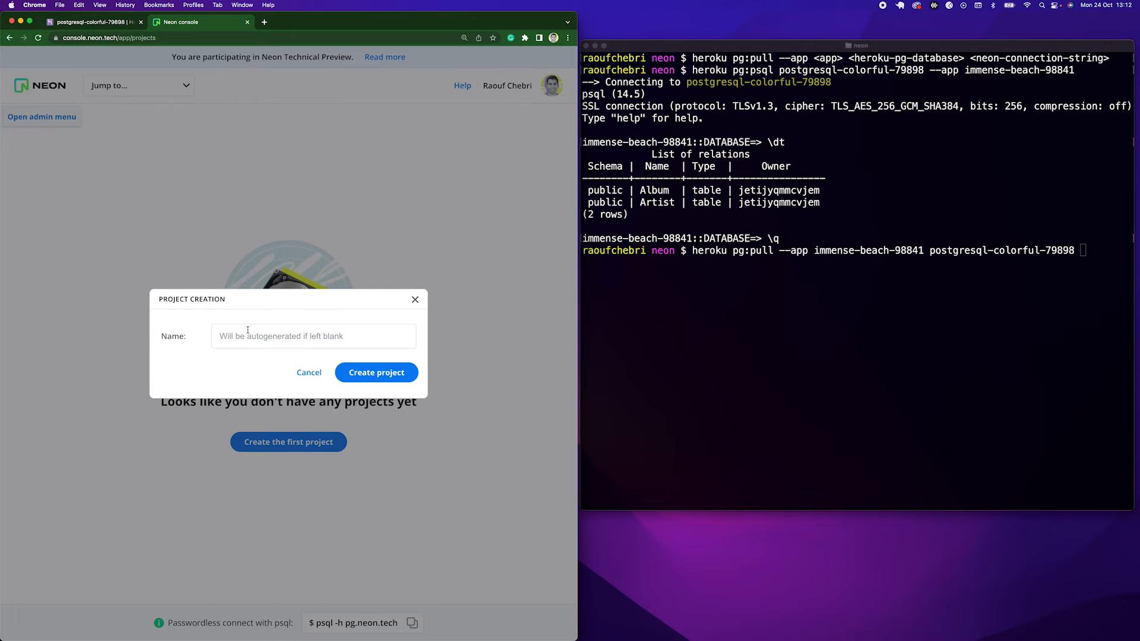
type("heroku_pg")
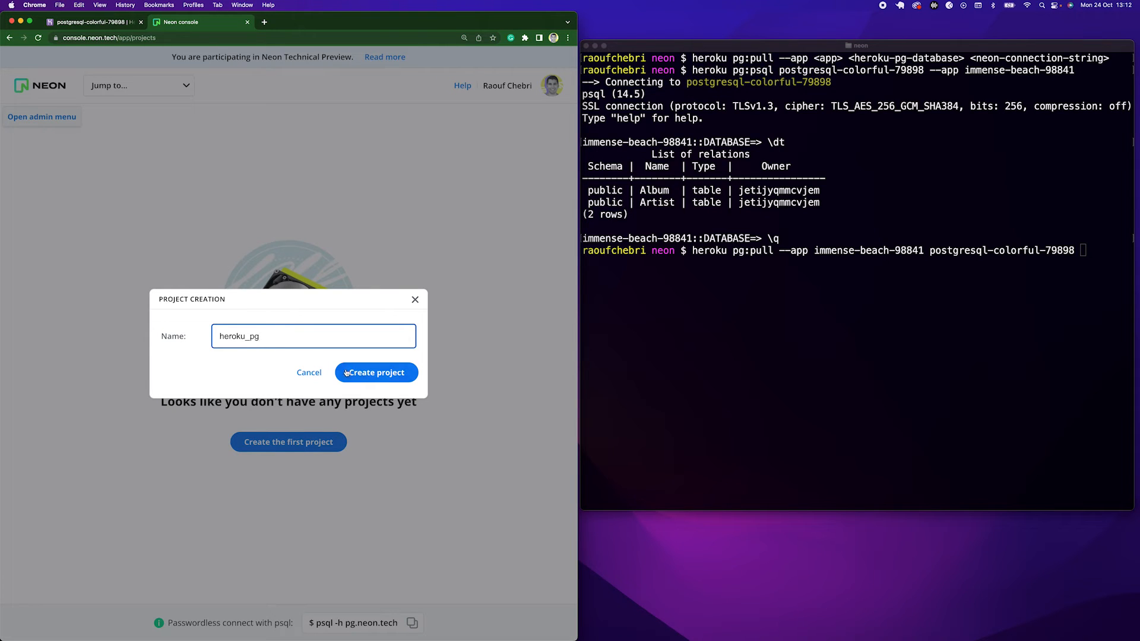
left_click(376, 372)
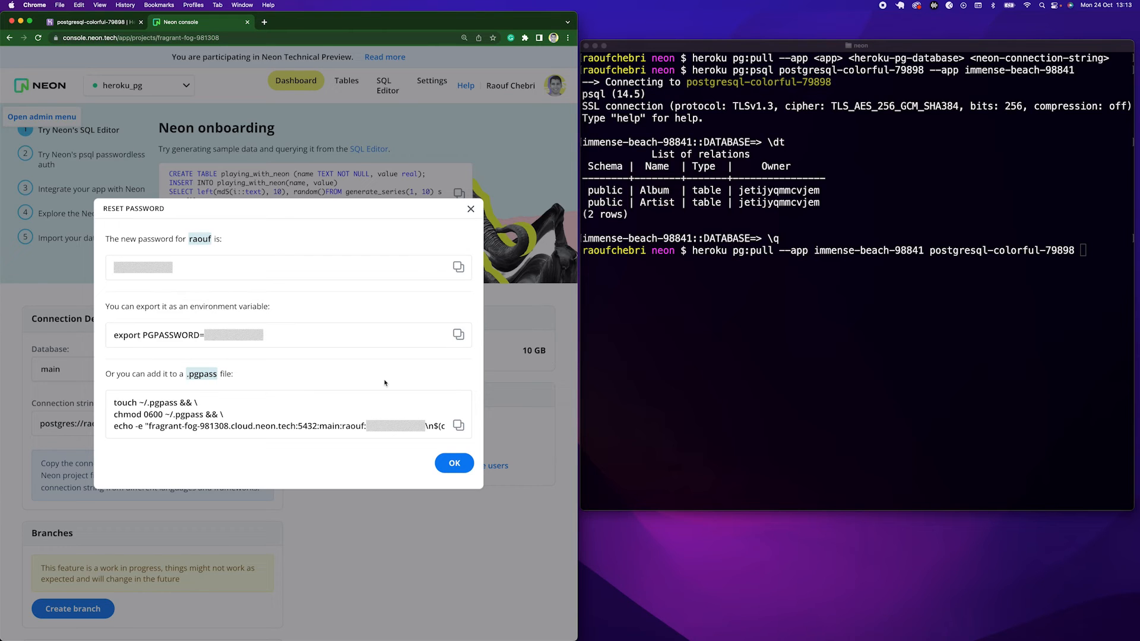
left_click(454, 466)
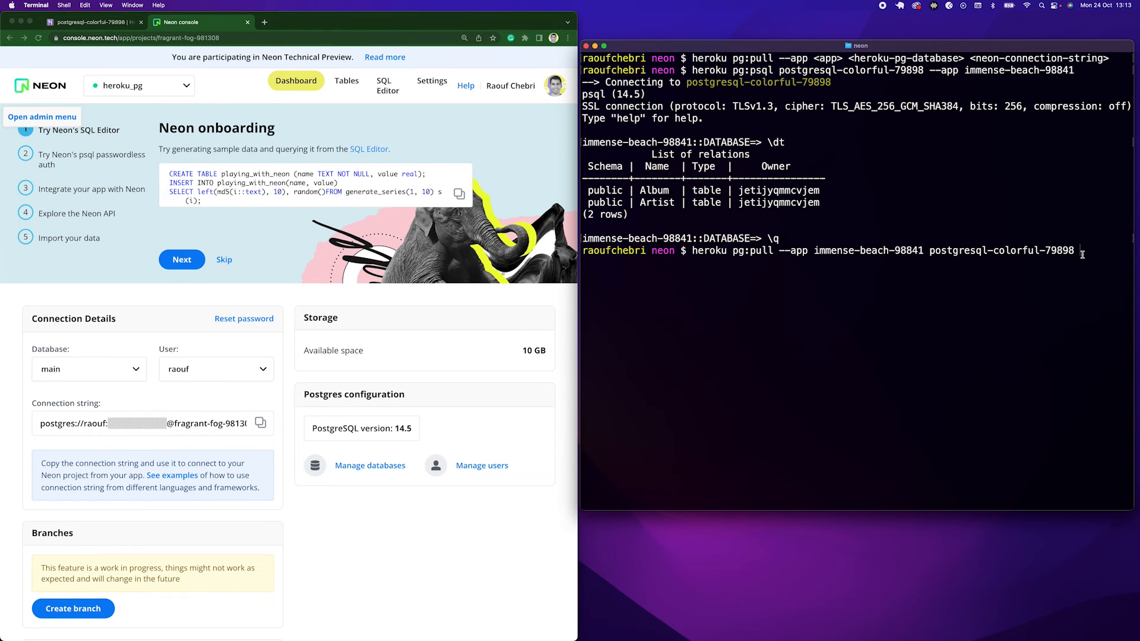
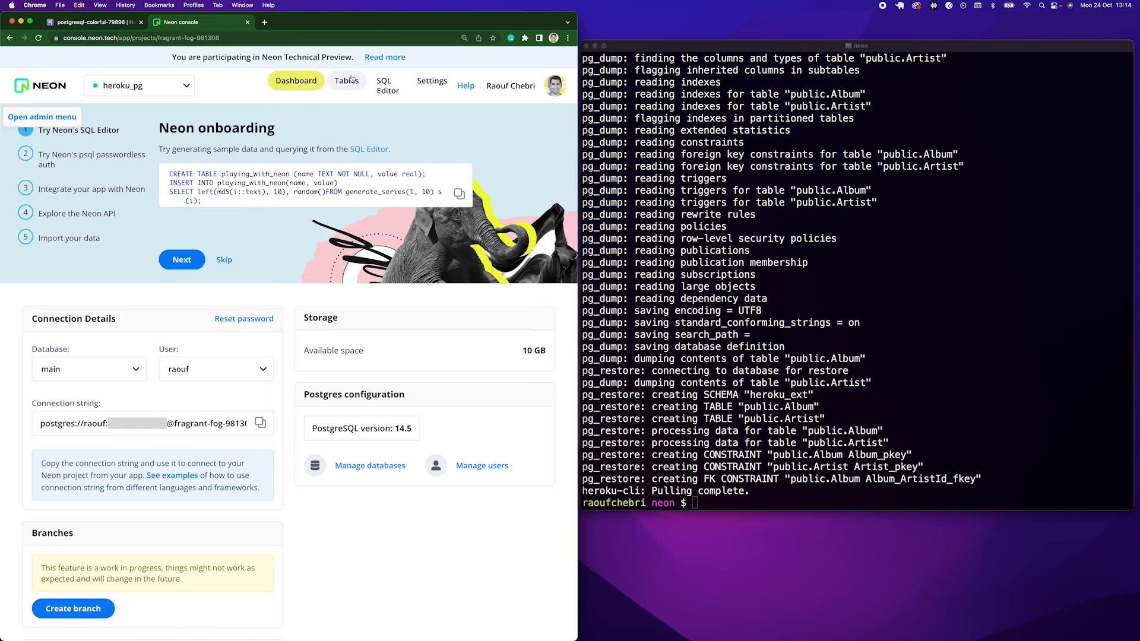
Step: Open heroku_pg's Tables view and browse the Artist rows, then the Album rows
left_click(346, 81)
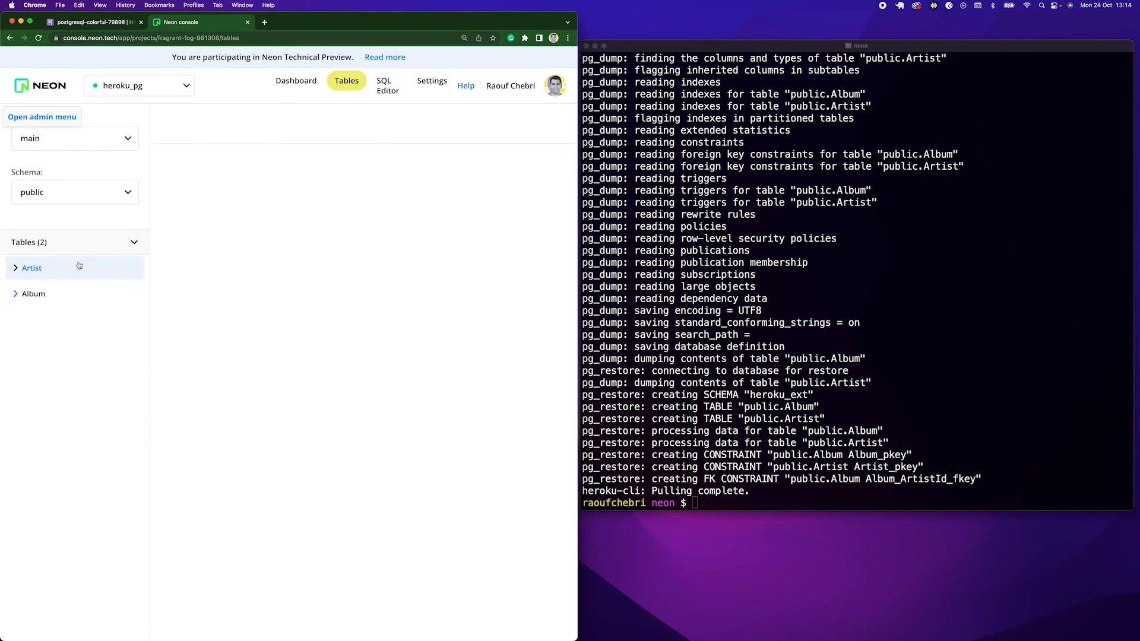
left_click(31, 268)
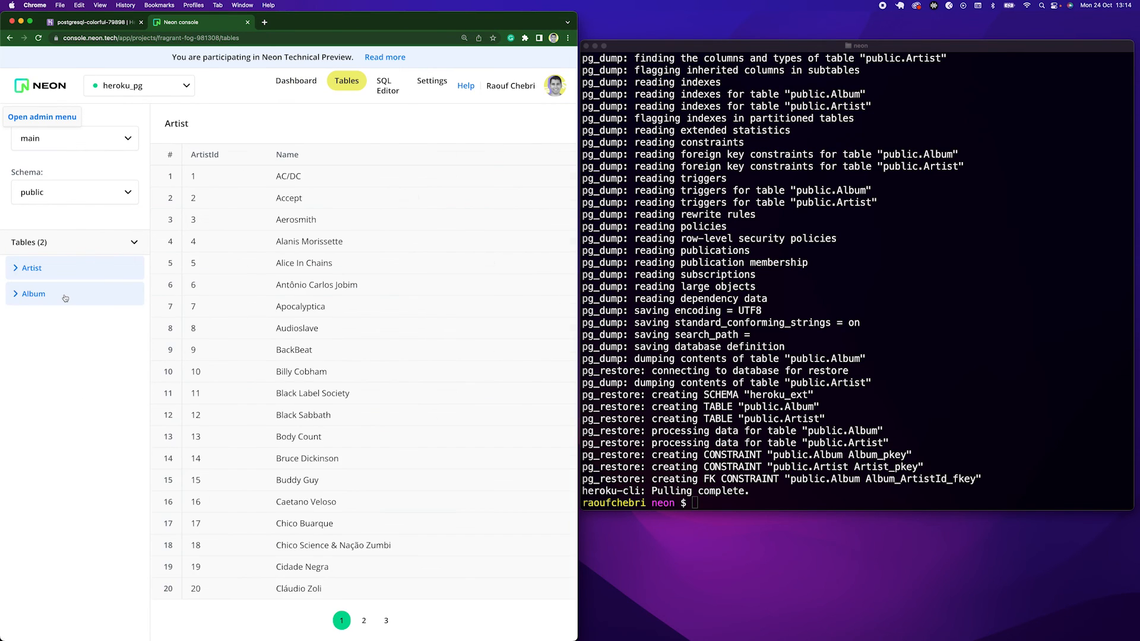
left_click(33, 294)
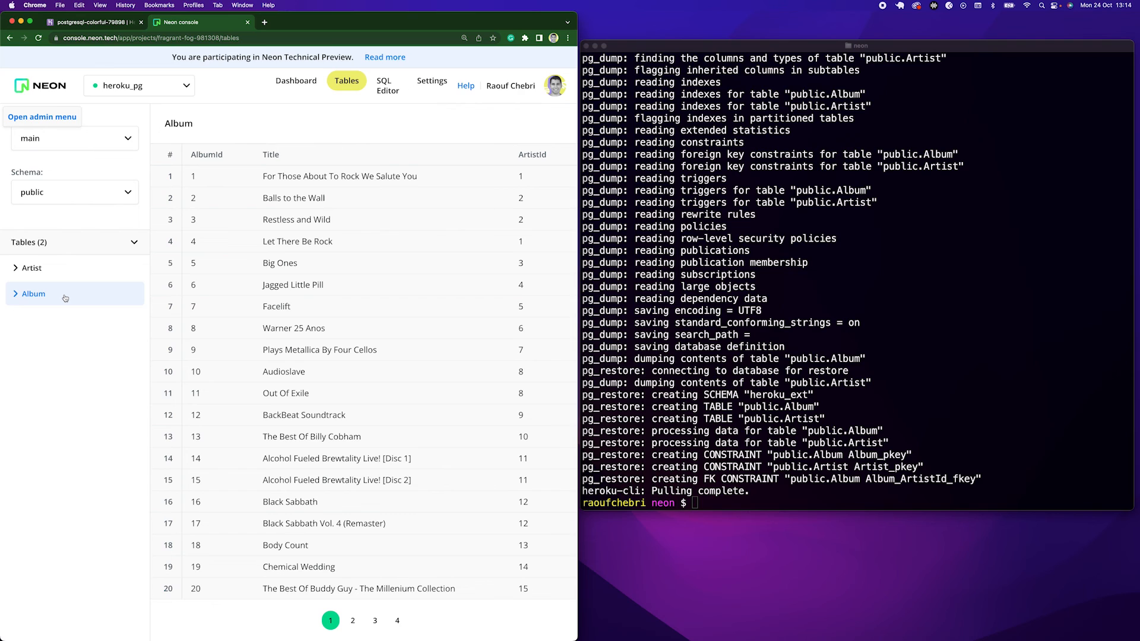